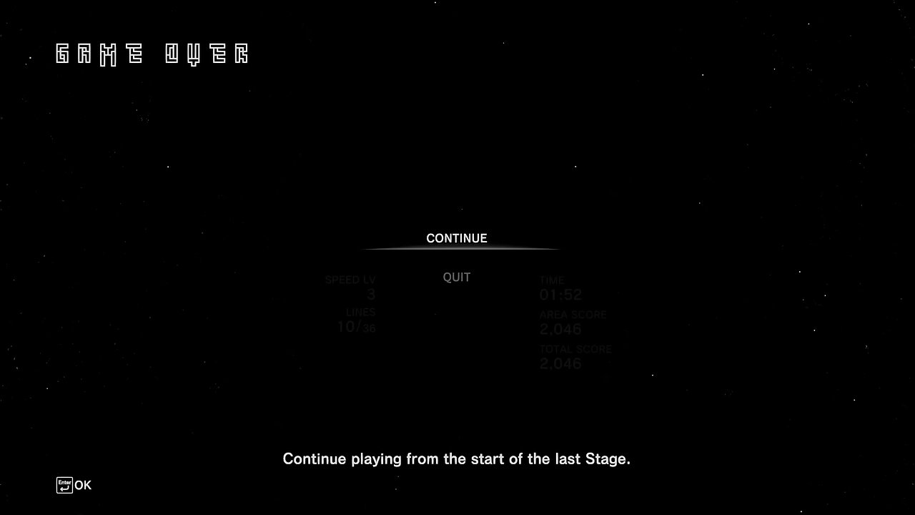
Step: Let the gameplay footage run until it reaches the alphabetical Tetris technique list
click(456, 237)
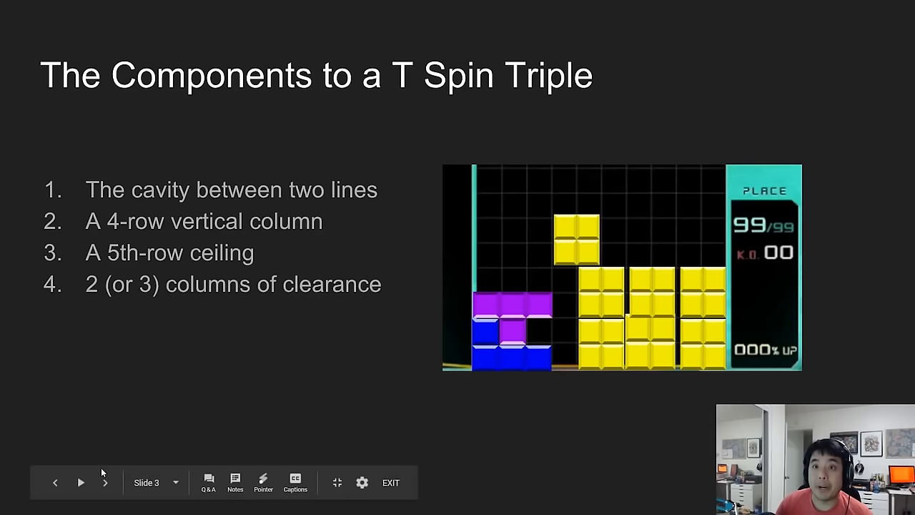
click(105, 483)
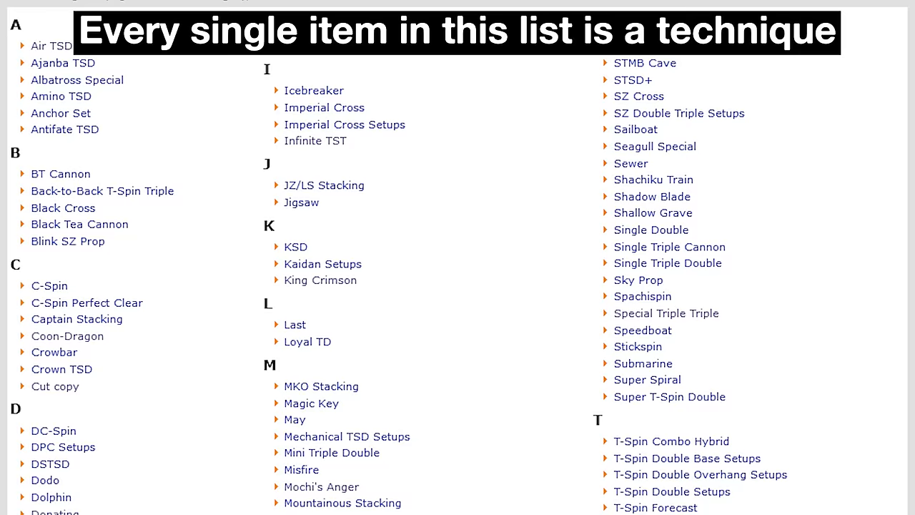
scroll(down, 3)
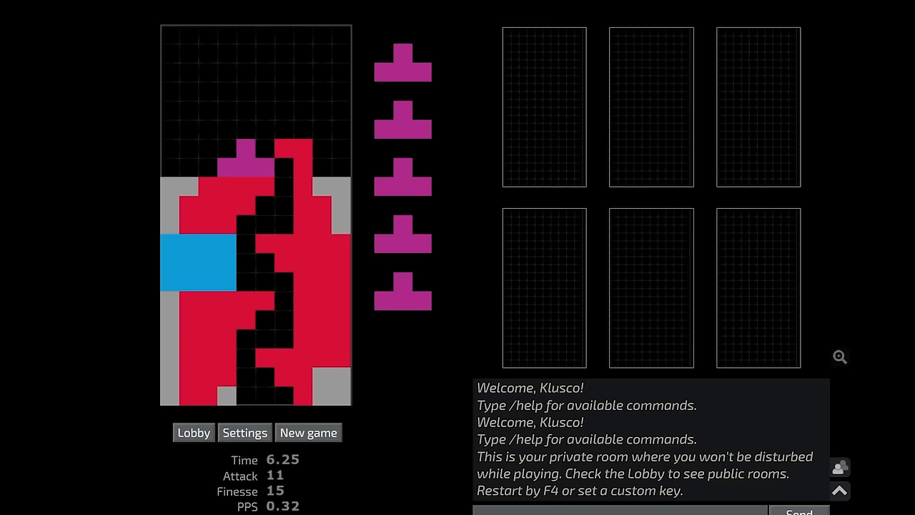
Step: Start a new Jstris practice round on a fresh grey garbage field
click(309, 432)
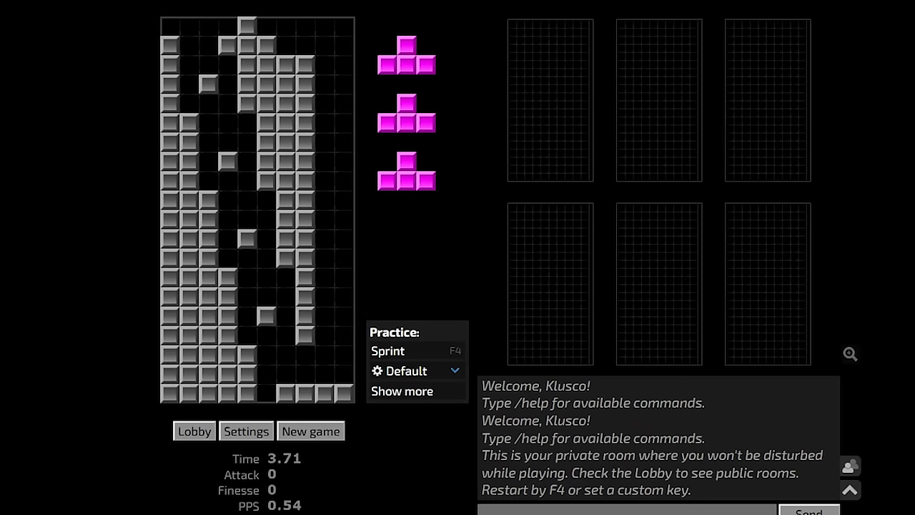